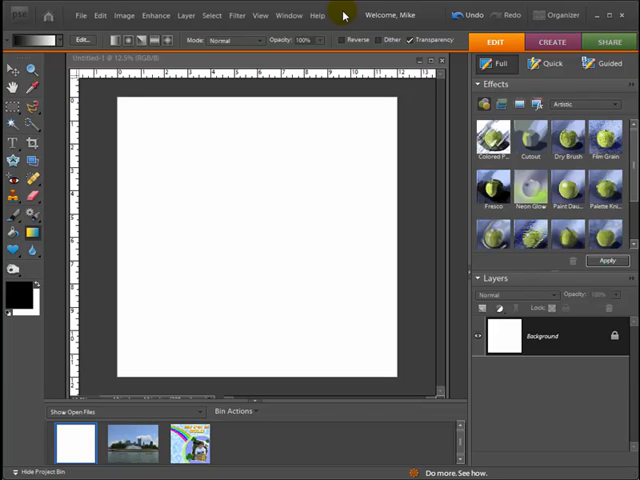
mouse_move(122, 64)
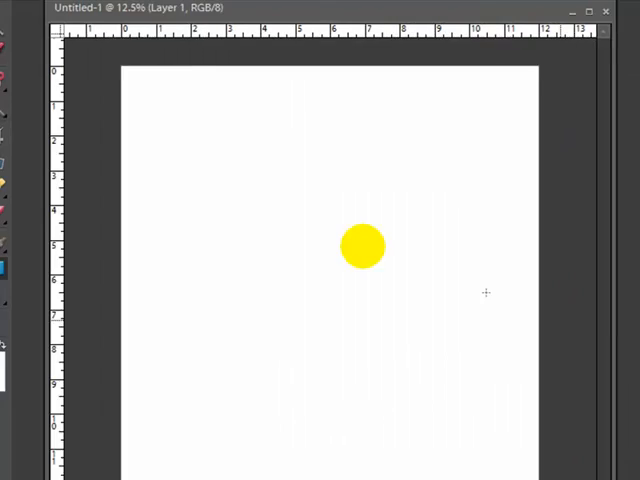
- With the Rectangular Marquee, select a thin band across the full page width
left_click(18, 108)
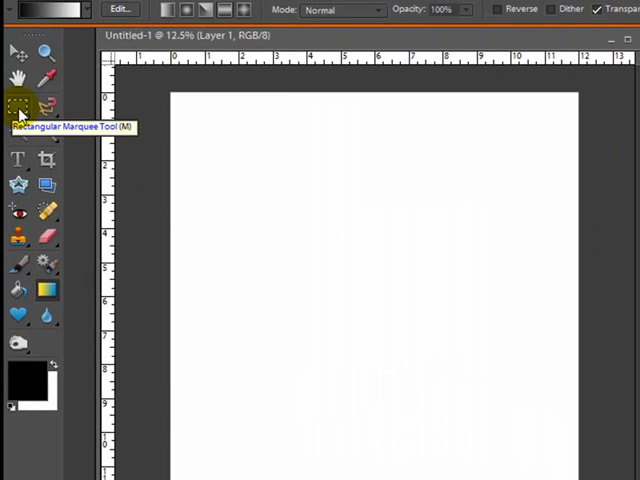
left_click(16, 108)
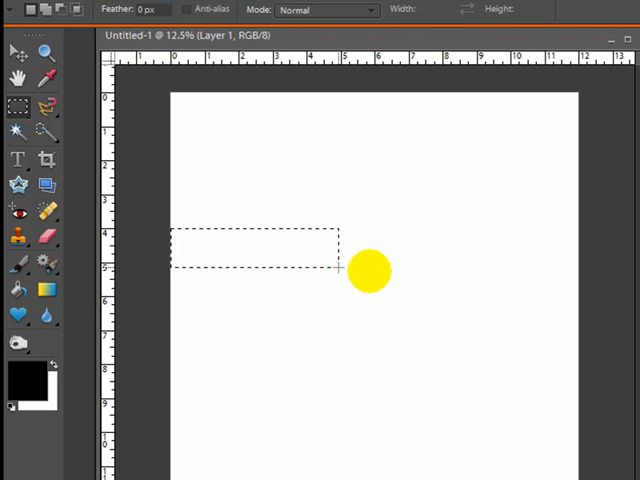
left_click_drag(340, 270, 590, 264)
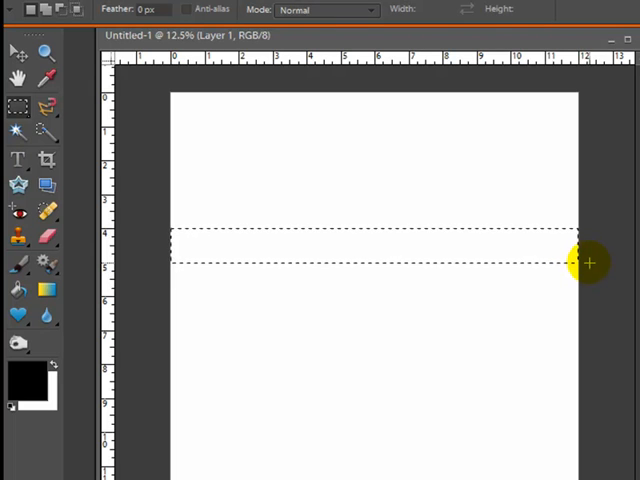
mouse_move(280, 238)
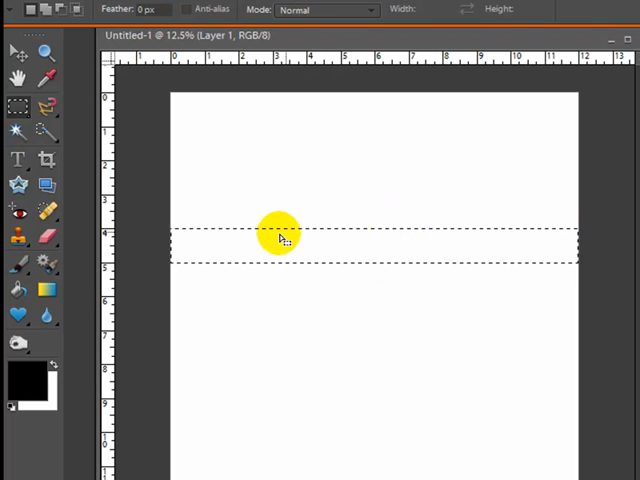
mouse_move(48, 294)
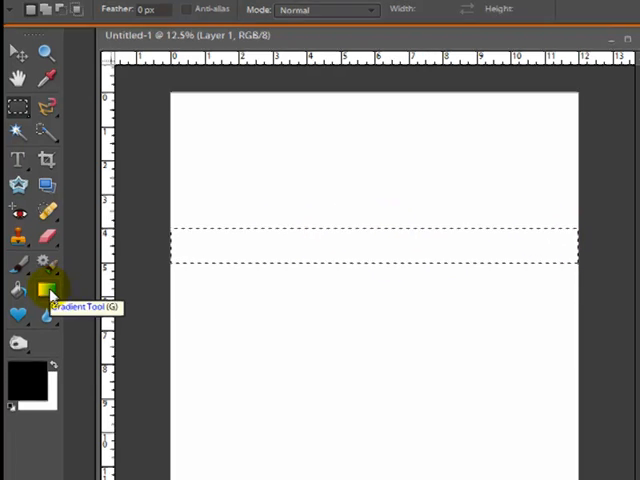
- Pick the Gradient Tool and bring up the gradient presets for a rainbow fill
left_click(48, 288)
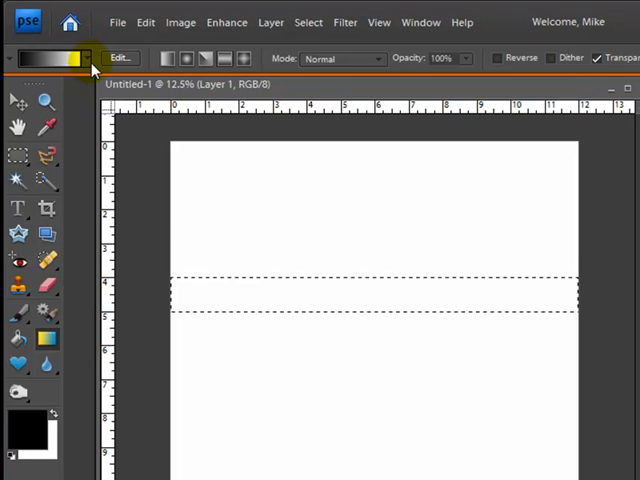
left_click(44, 58)
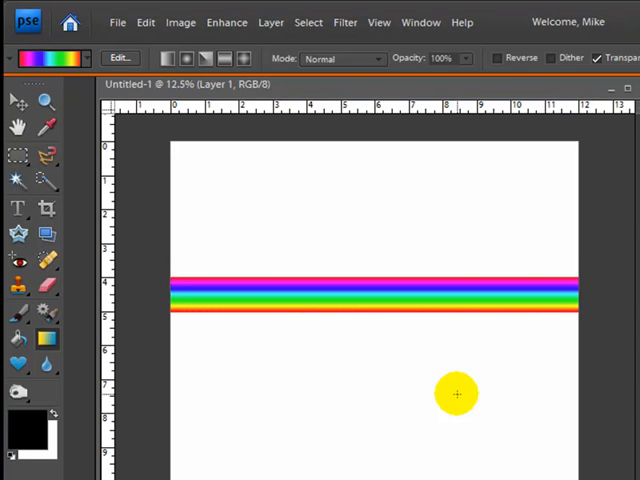
mouse_move(452, 142)
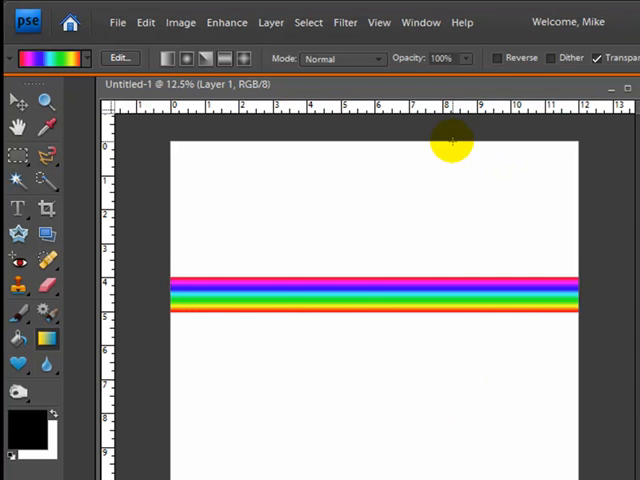
- Apply Filter > Distort > Polar Coordinates, Rectangular to Polar, to curl the stripe into a ring
left_click(344, 22)
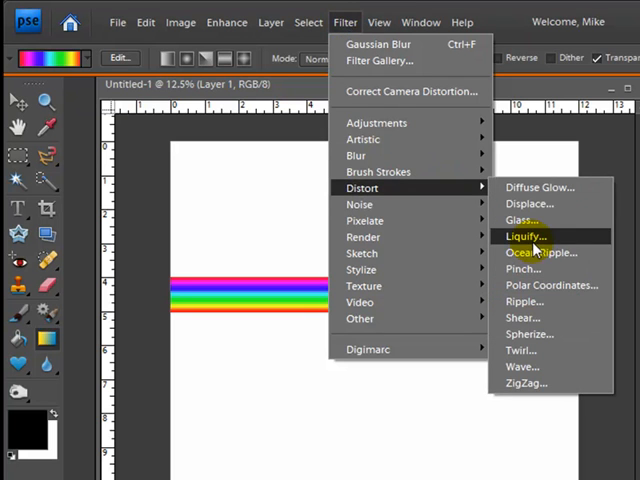
left_click(528, 236)
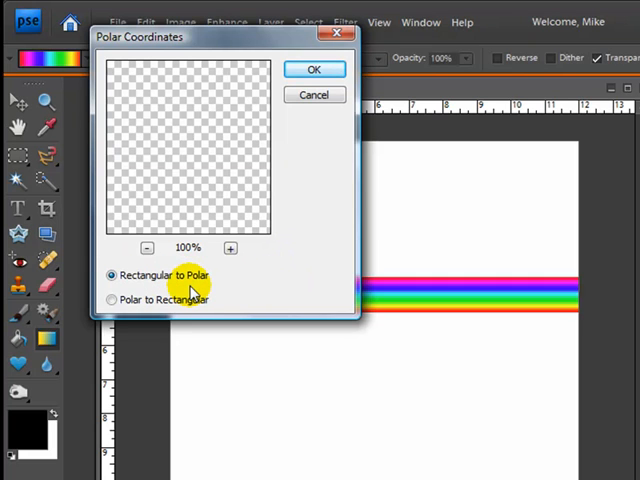
mouse_move(144, 316)
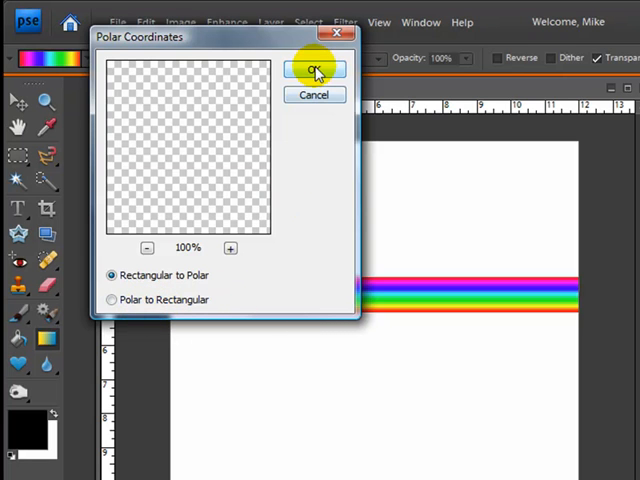
left_click(312, 68)
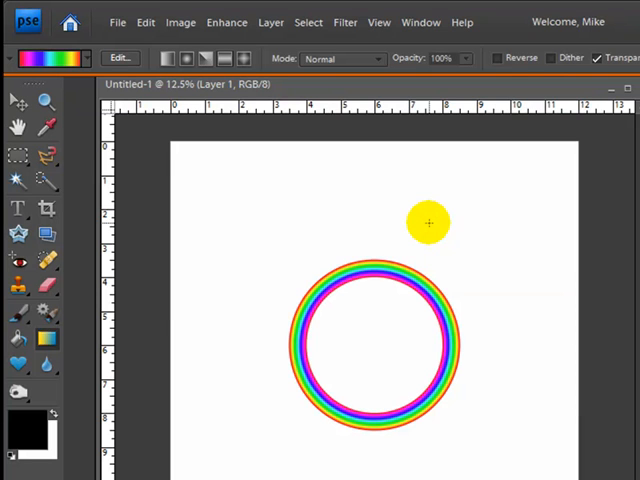
- With the Move Tool, scale the rainbow ring up until it nearly fills the page
left_click_drag(428, 224, 424, 262)
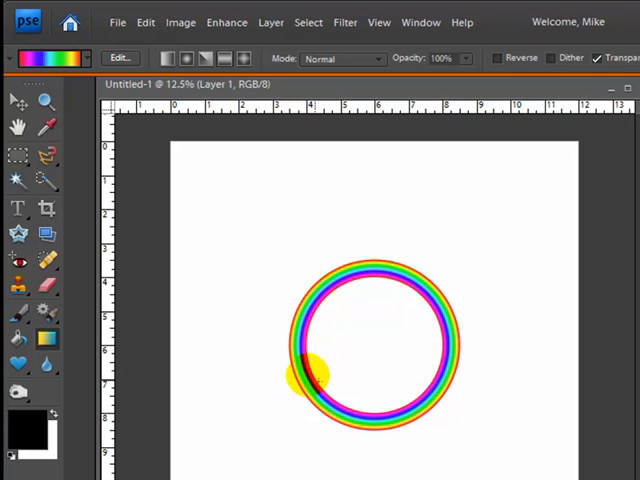
left_click(16, 100)
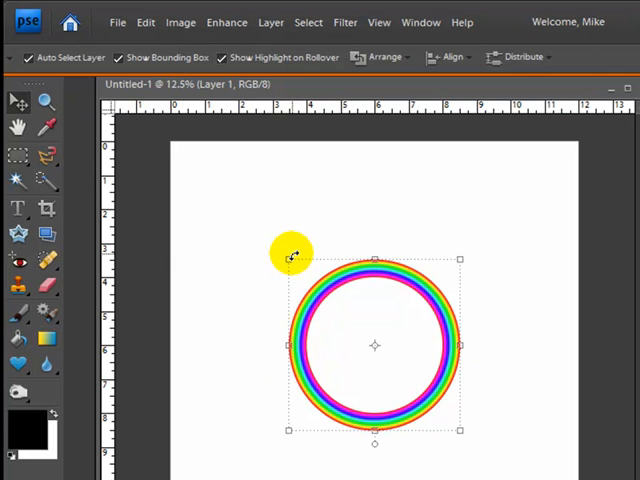
left_click_drag(288, 258, 228, 200)
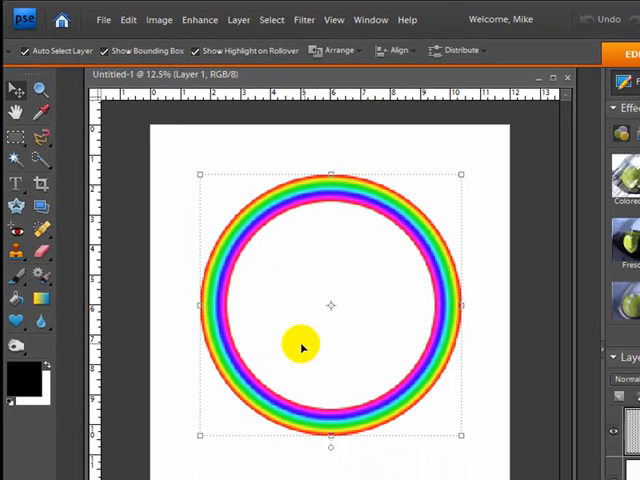
left_click(16, 144)
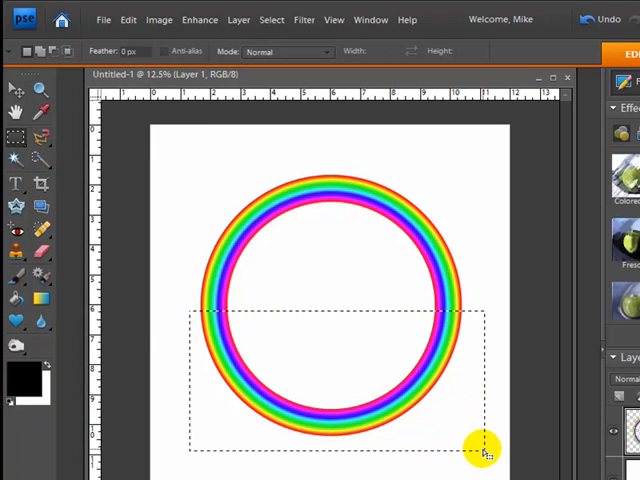
key("Delete")
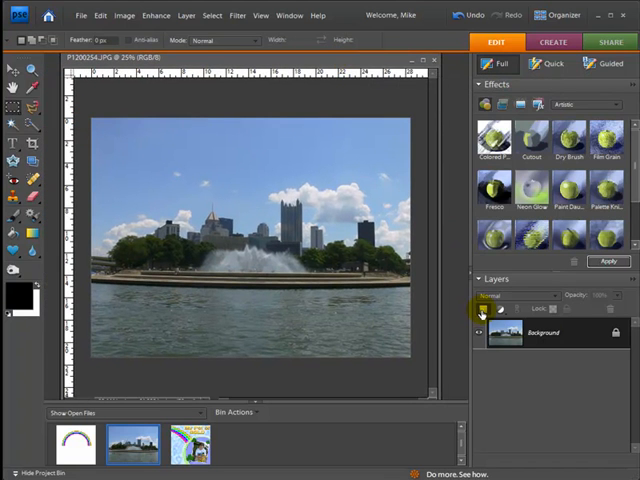
- Add Layer 1 above the skyline photo and select a thin band across the sky
left_click(482, 308)
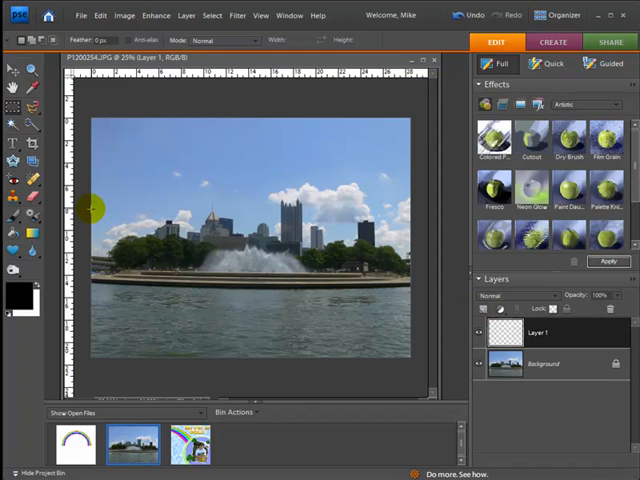
mouse_move(90, 232)
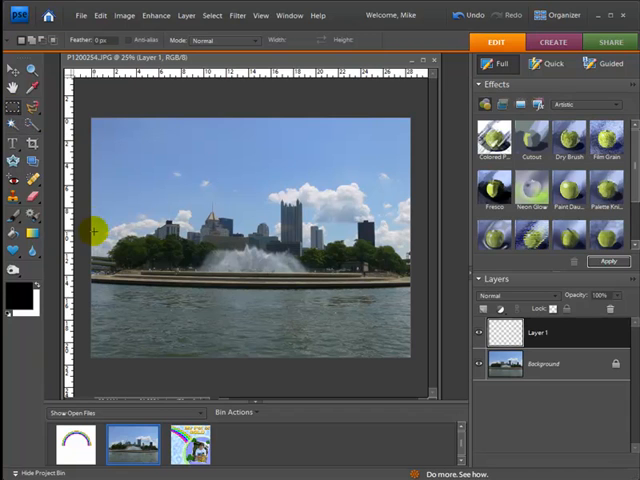
left_click_drag(90, 232, 236, 232)
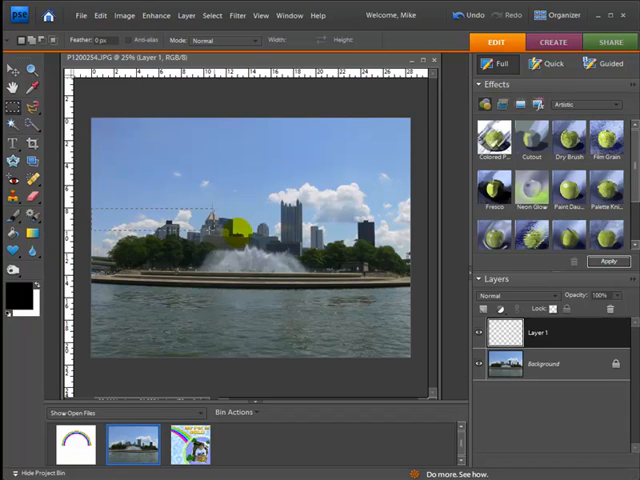
left_click_drag(232, 232, 416, 232)
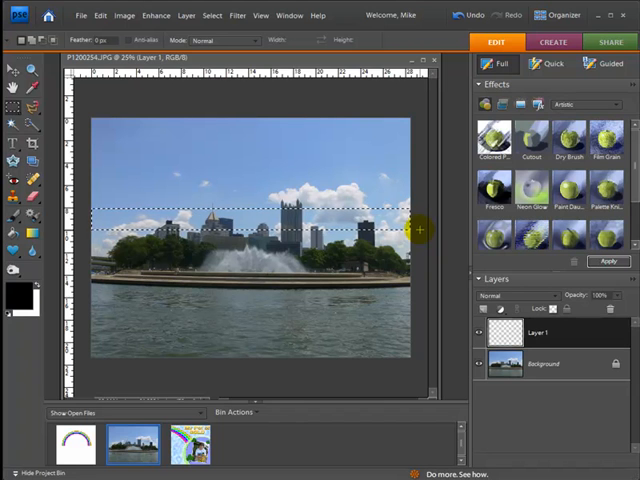
- Fill the selected band with the rainbow gradient as horizontal stripes
left_click(14, 240)
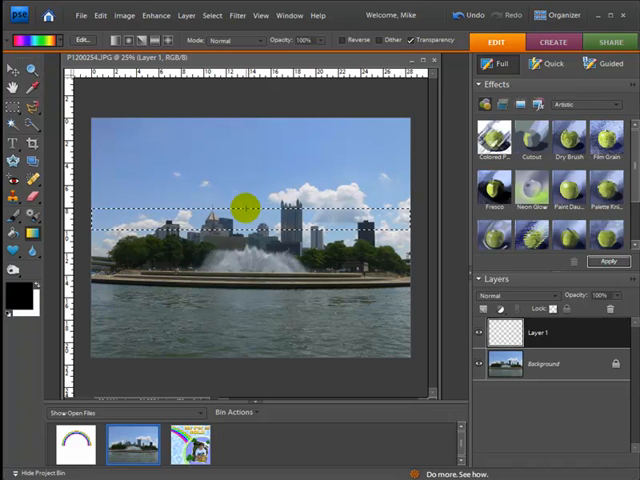
left_click_drag(244, 204, 250, 230)
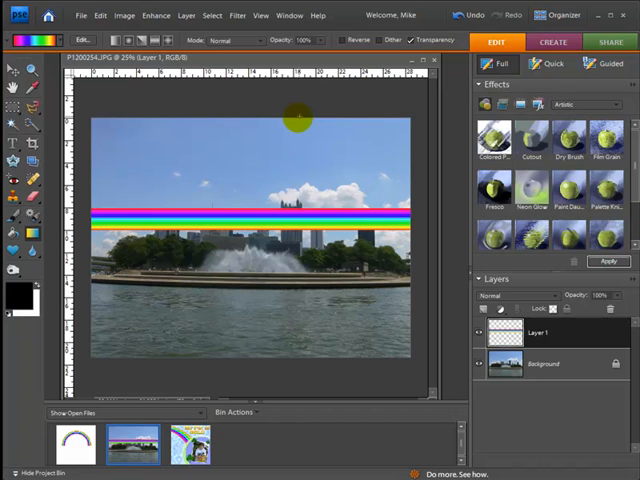
- Apply Polar Coordinates to bend the rainbow stripes into a ring over the fountain
left_click(236, 16)
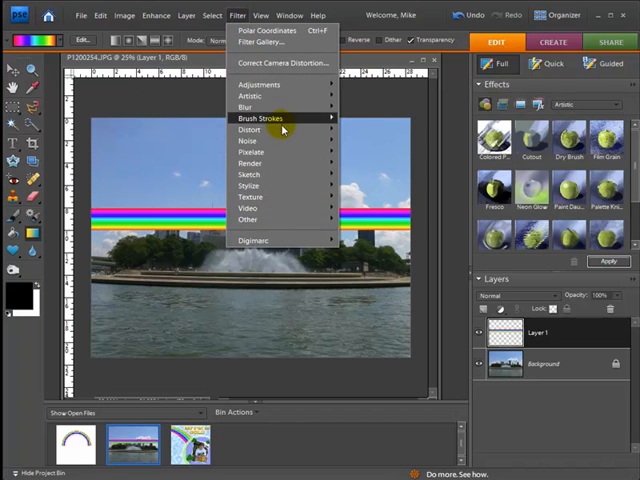
left_click(262, 32)
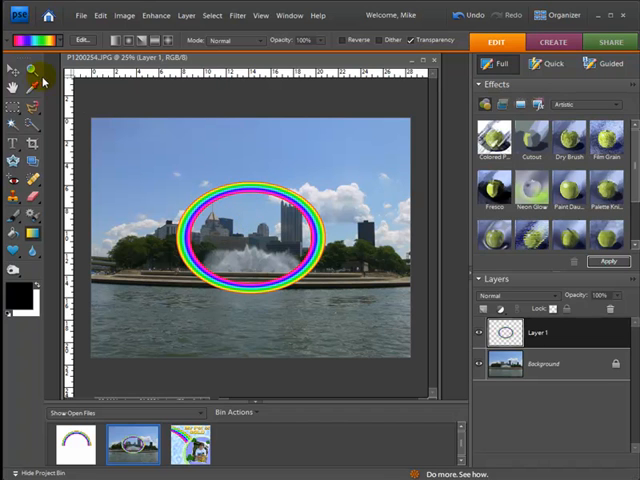
- With the Move tool, scale the ring up and shift its center right past the frame edge
left_click(12, 68)
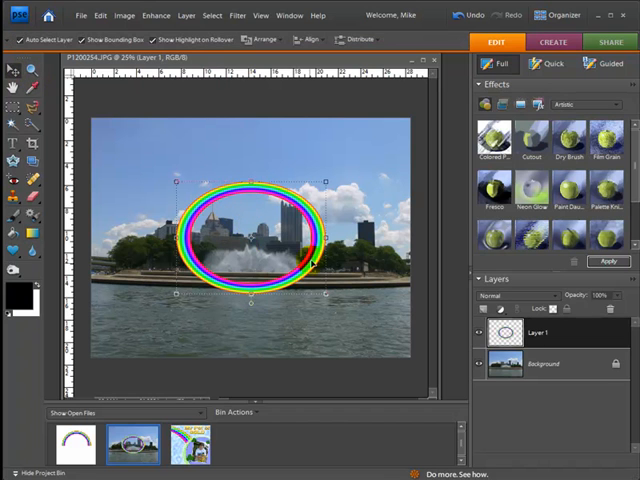
left_click_drag(252, 230, 304, 204)
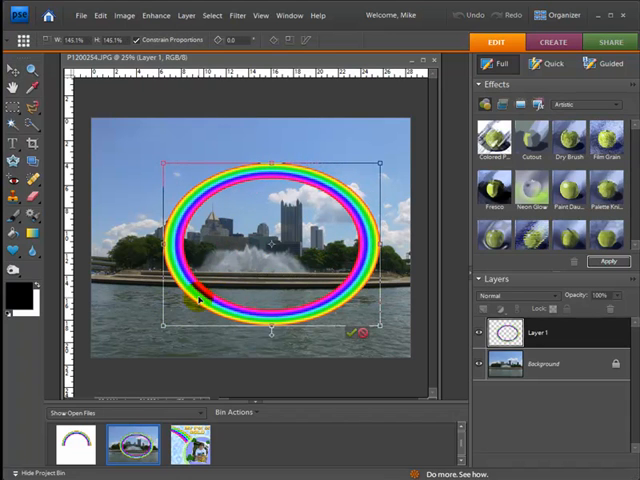
left_click_drag(270, 236, 336, 210)
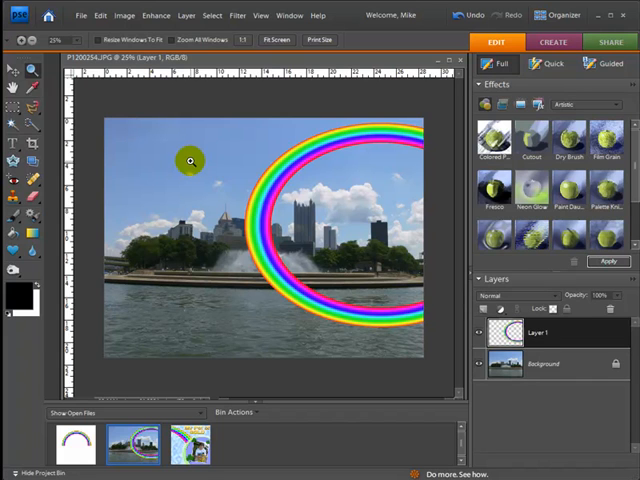
mouse_move(234, 168)
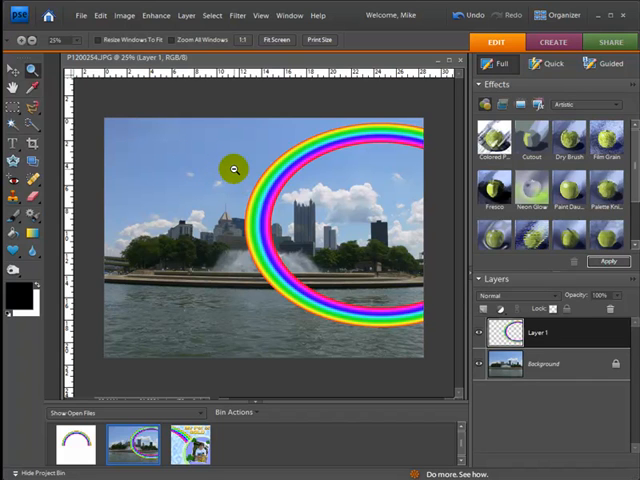
mouse_move(236, 172)
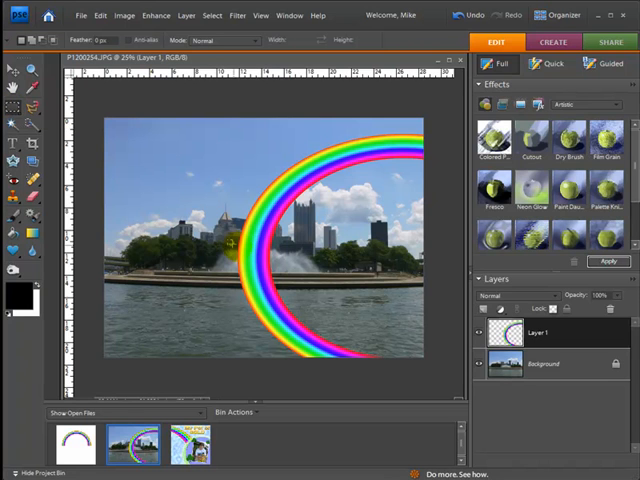
mouse_move(392, 382)
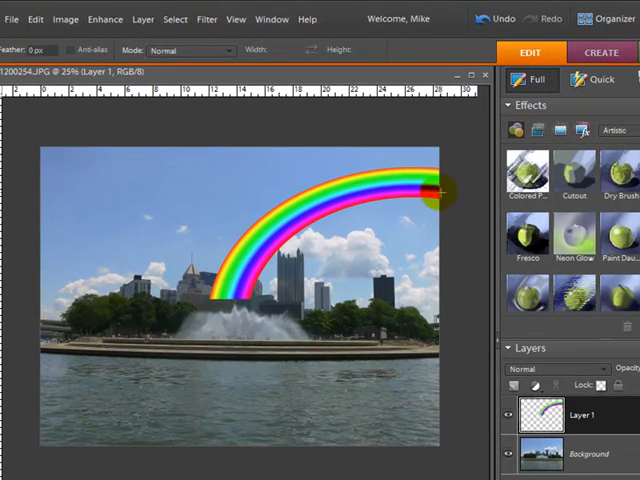
- Erase the lower half of the ring, leaving a single rainbow arch over the city
left_click_drag(440, 190, 304, 276)
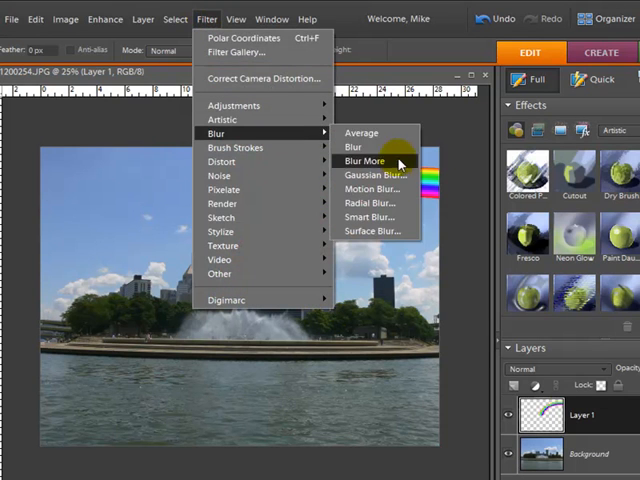
- Soften the rainbow arch with a Gaussian Blur, adjusting the radius before applying
left_click(374, 176)
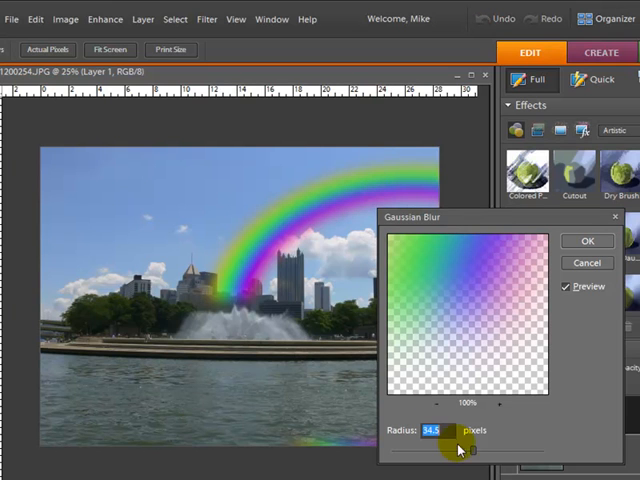
left_click_drag(478, 450, 468, 450)
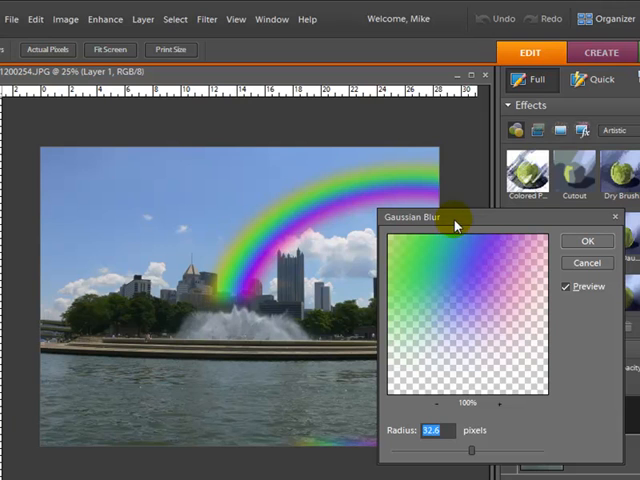
left_click_drag(456, 452, 476, 452)
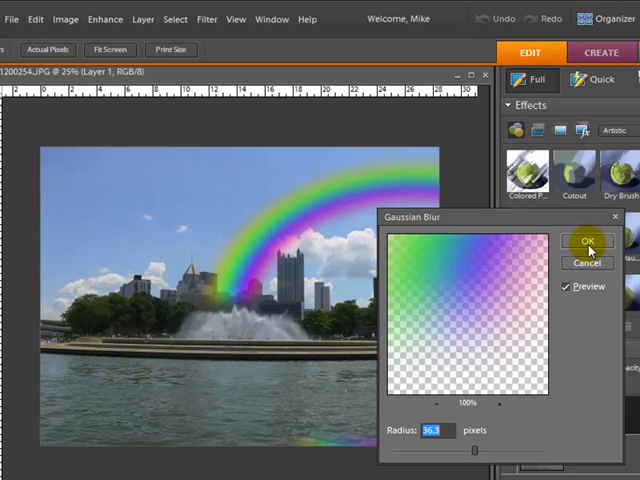
left_click(588, 242)
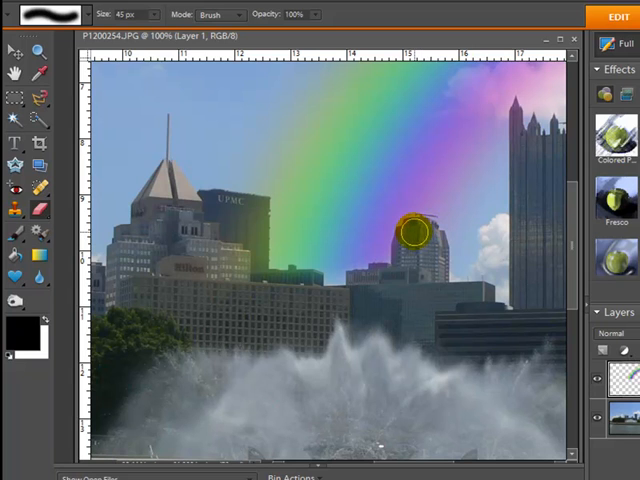
- Erase the rainbow where it overlaps the tower so the building stands in front
left_click_drag(412, 232, 388, 282)
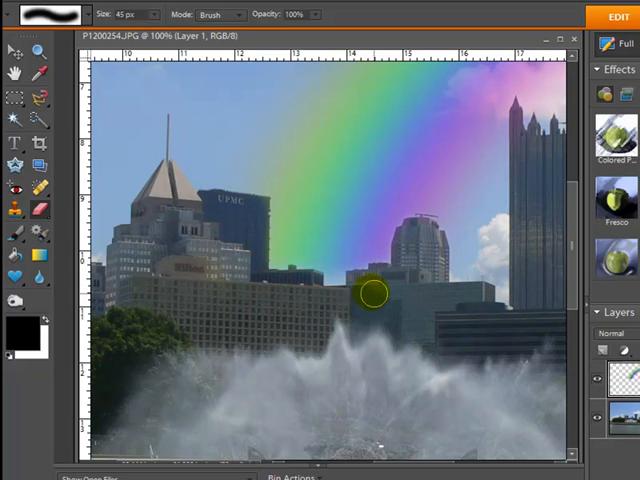
mouse_move(404, 270)
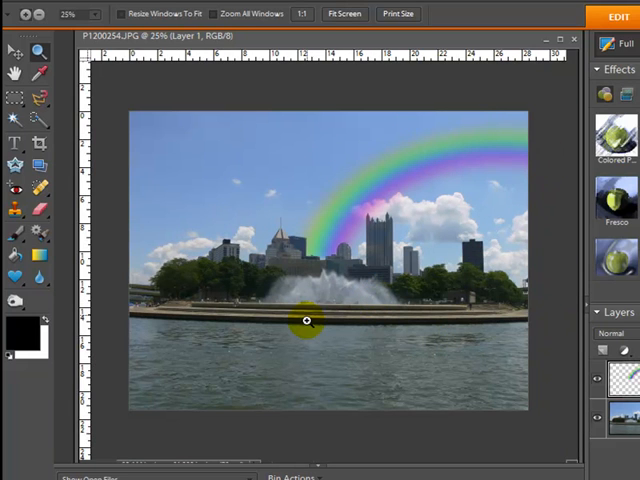
mouse_move(568, 272)
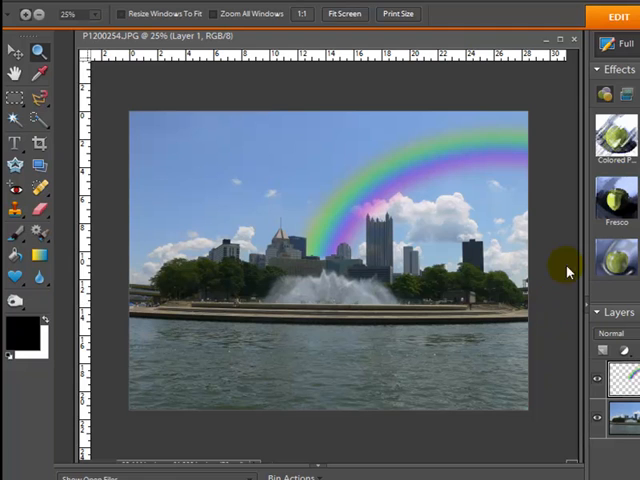
mouse_move(560, 264)
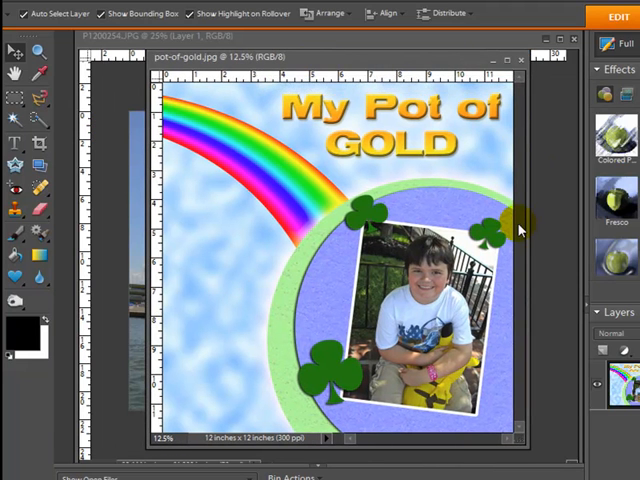
mouse_move(304, 204)
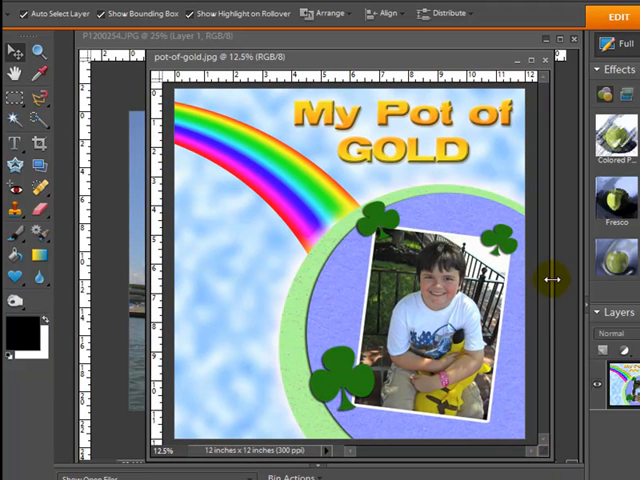
mouse_move(500, 68)
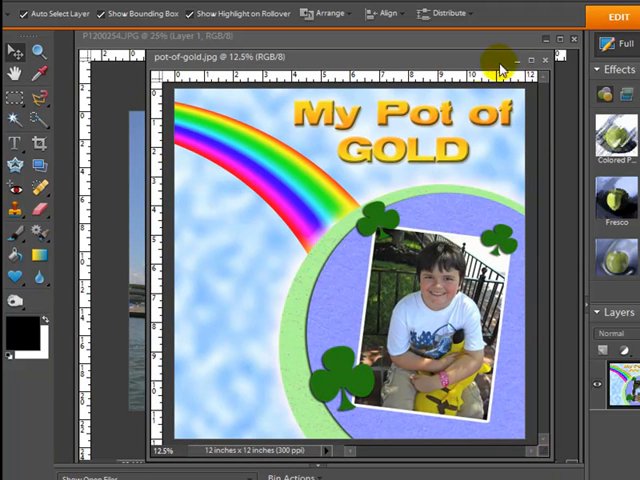